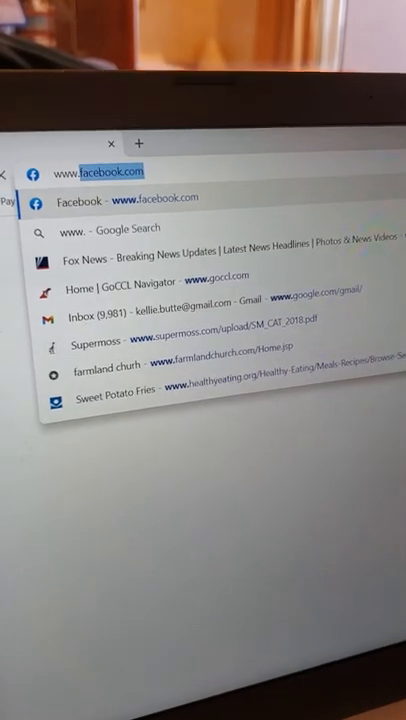
text(www.golo)
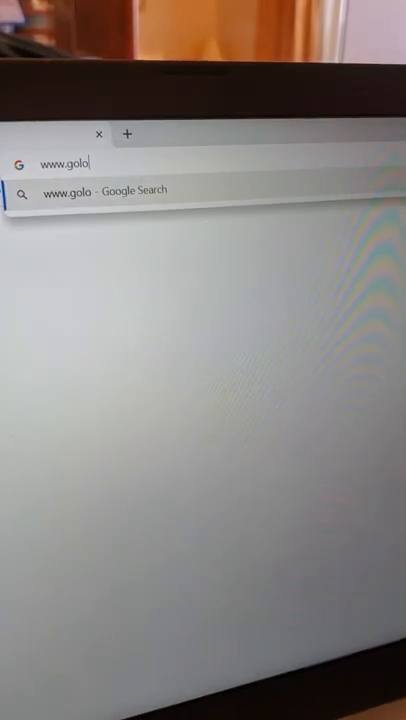
text(gin.com)
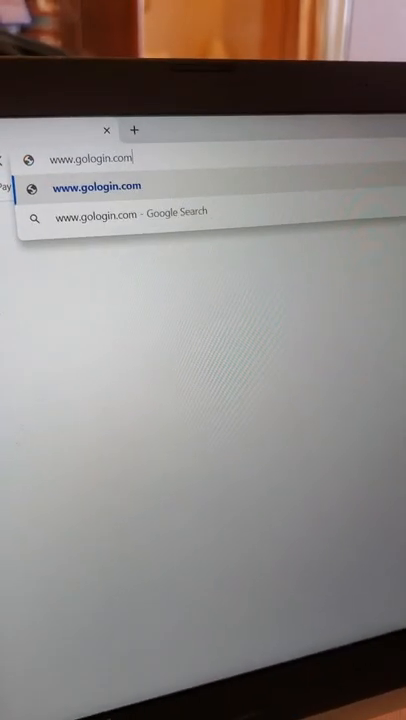